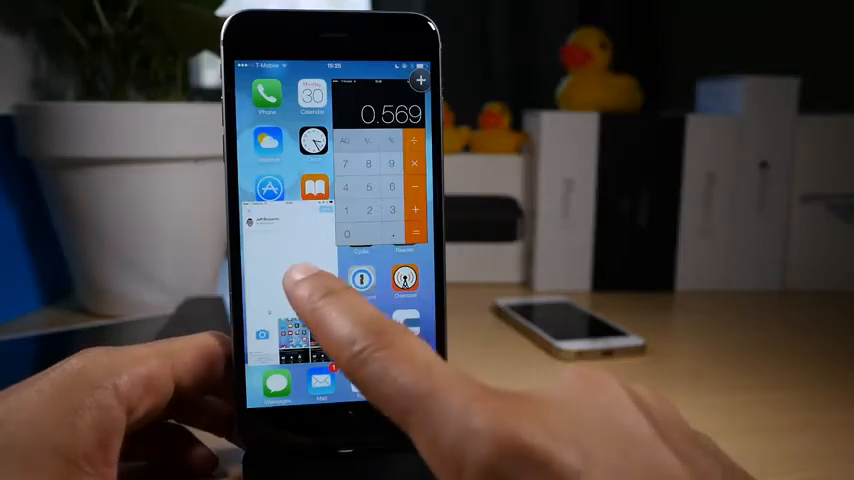
# Step: Expand the small floating Twitter compose window to full screen
pyautogui.click(290, 220)
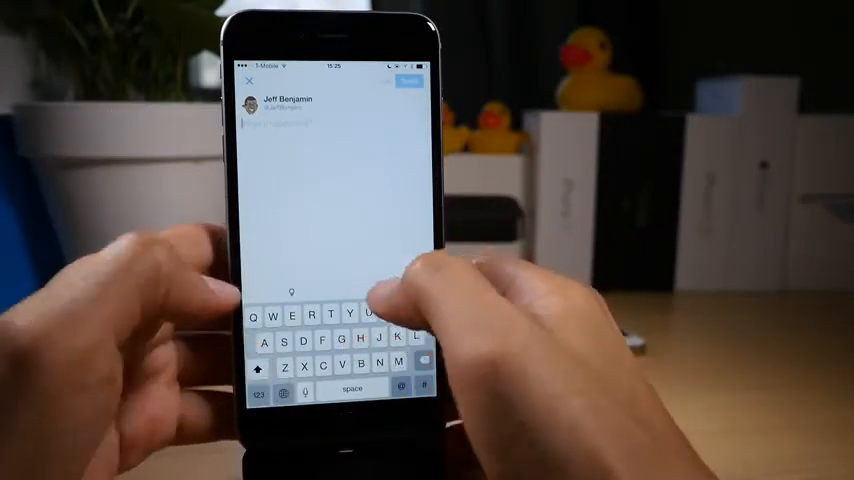
# Step: Type the tweet 'Multify is awesome' into the compose box
pyautogui.write('Multify is')
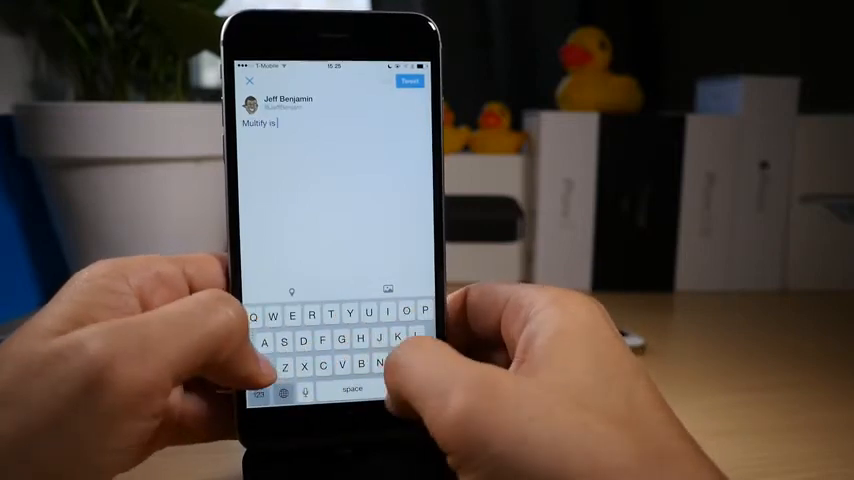
pyautogui.write('awesome')
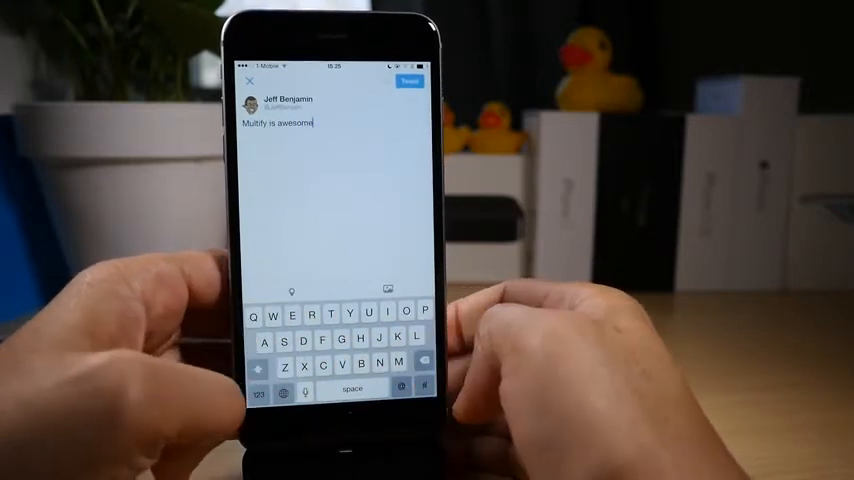